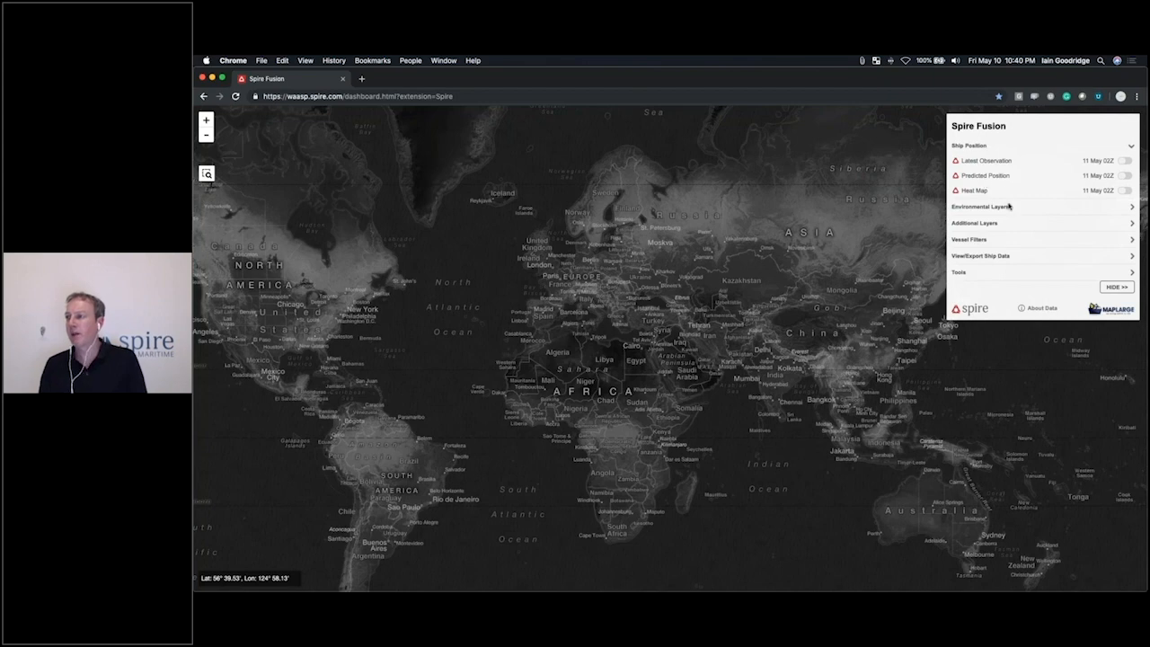
pyautogui.moveTo(977, 145)
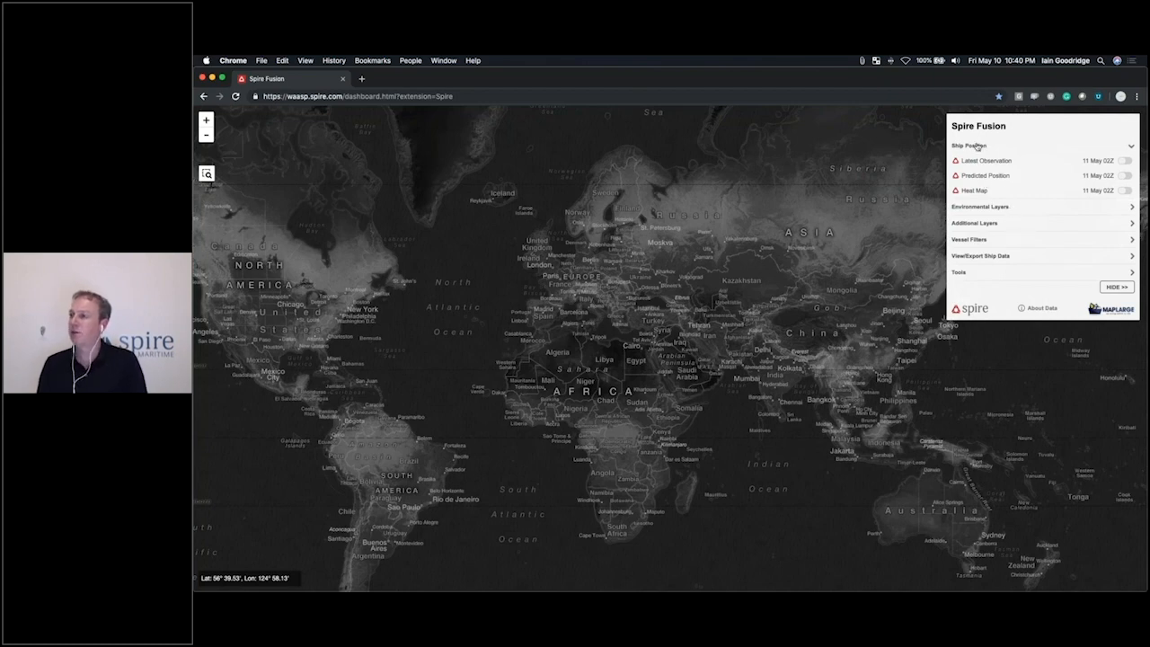
pyautogui.moveTo(1017, 199)
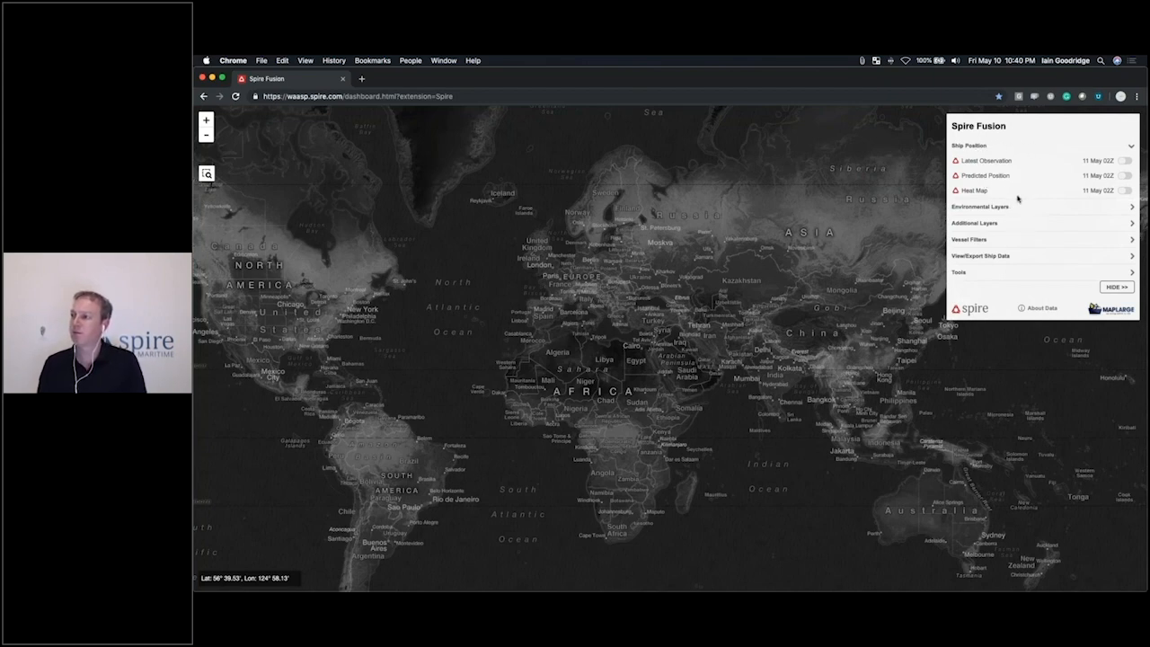
# - Expand the Environmental Layers list to reveal weather, ocean, sea ice, countries and EEZ options
pyautogui.click(980, 207)
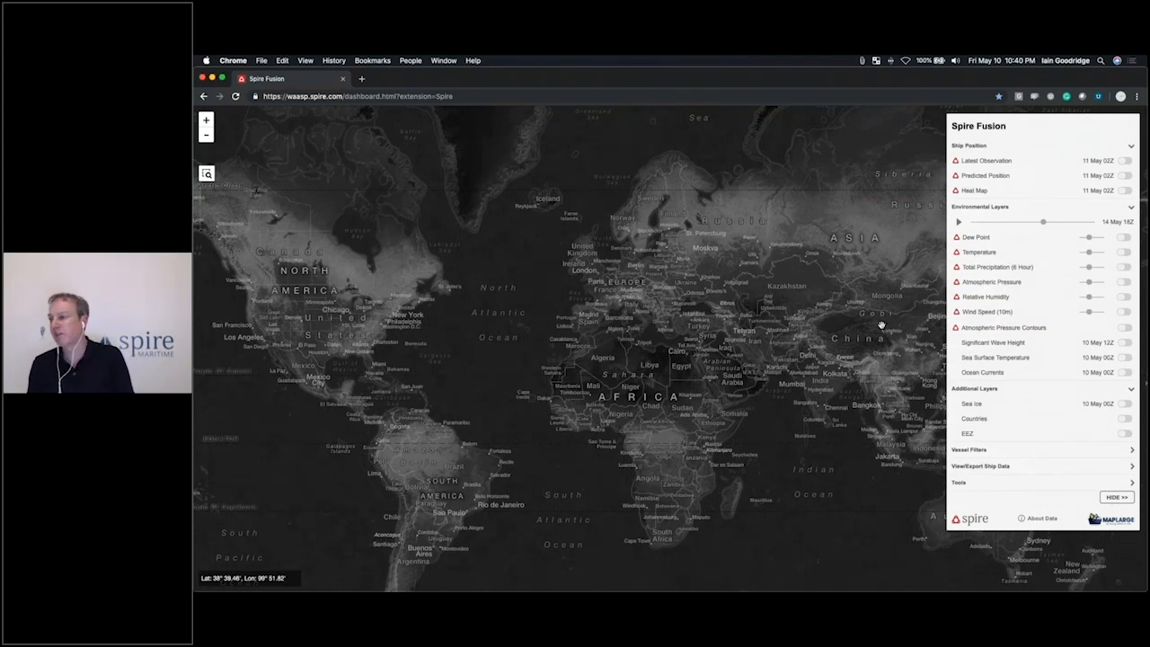
pyautogui.moveTo(1051, 342)
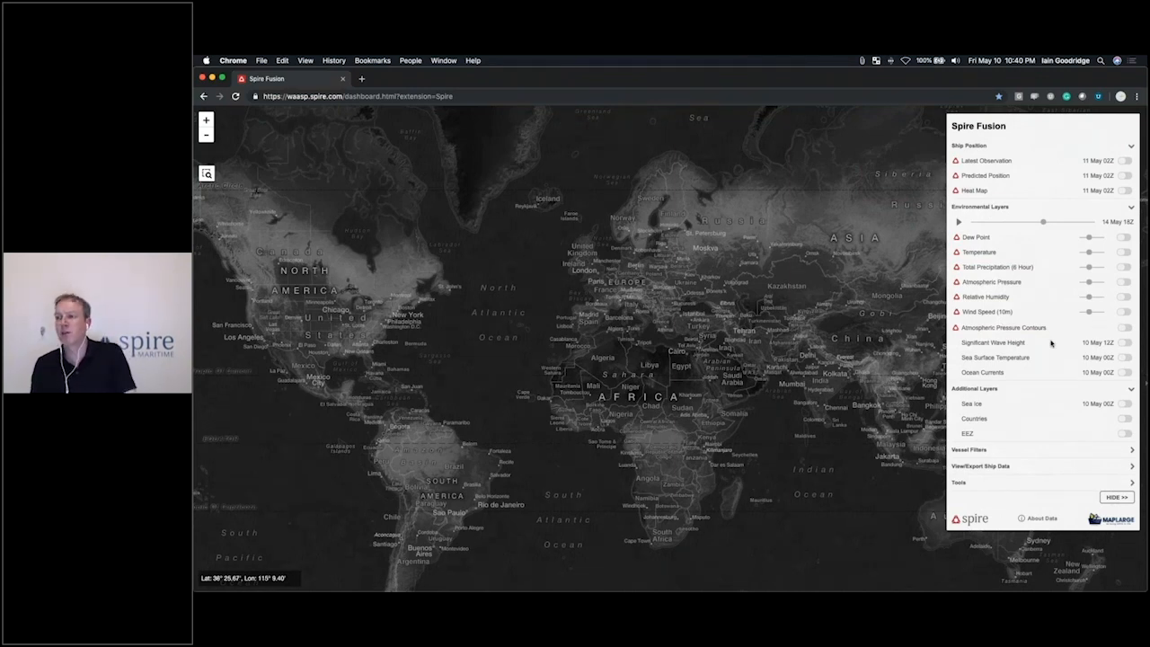
# - Preview the Wind Speed (10m) layer over the zoomed North Atlantic storm, then hide it
pyautogui.click(1123, 311)
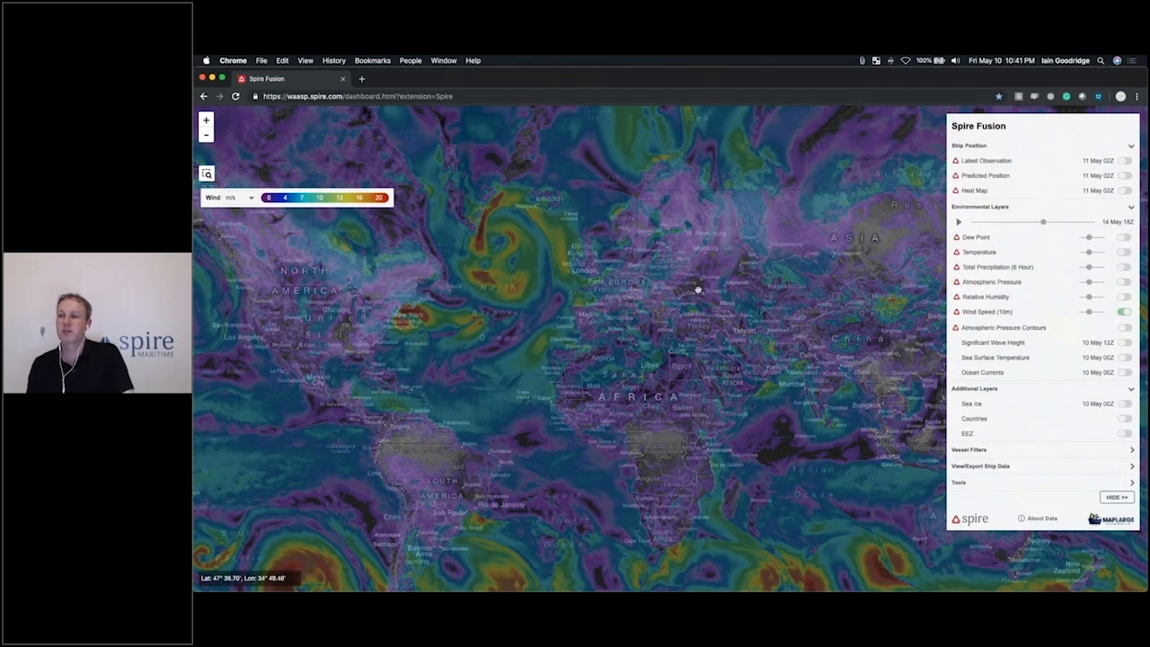
pyautogui.moveTo(636, 308)
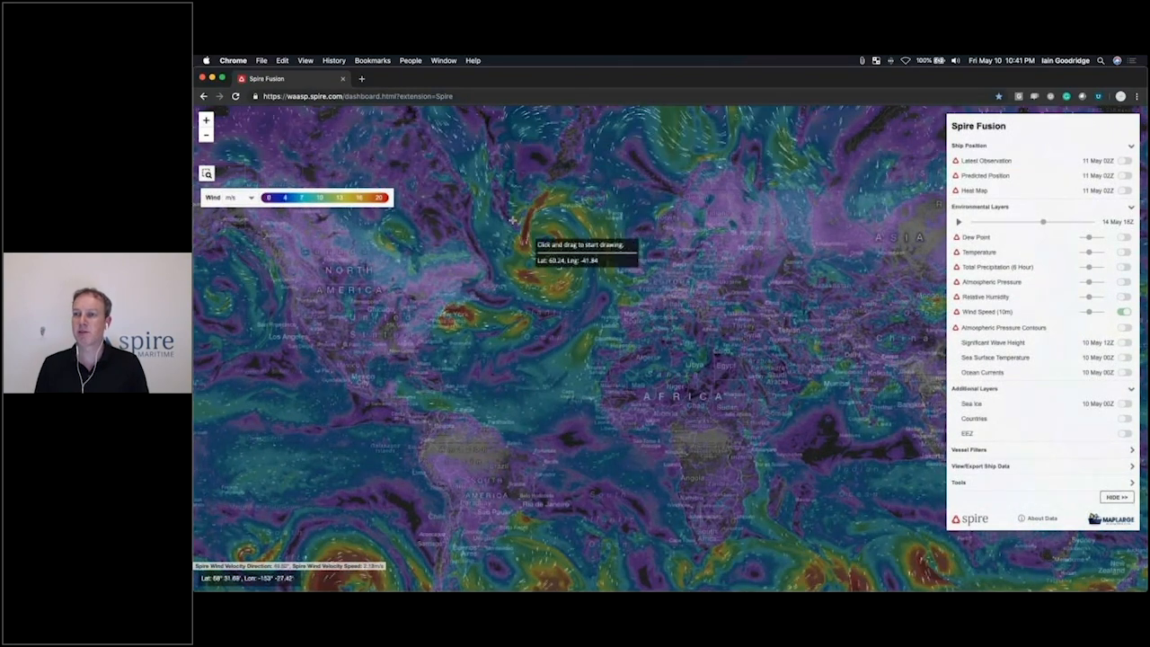
pyautogui.moveTo(512, 220); pyautogui.dragTo(652, 324)
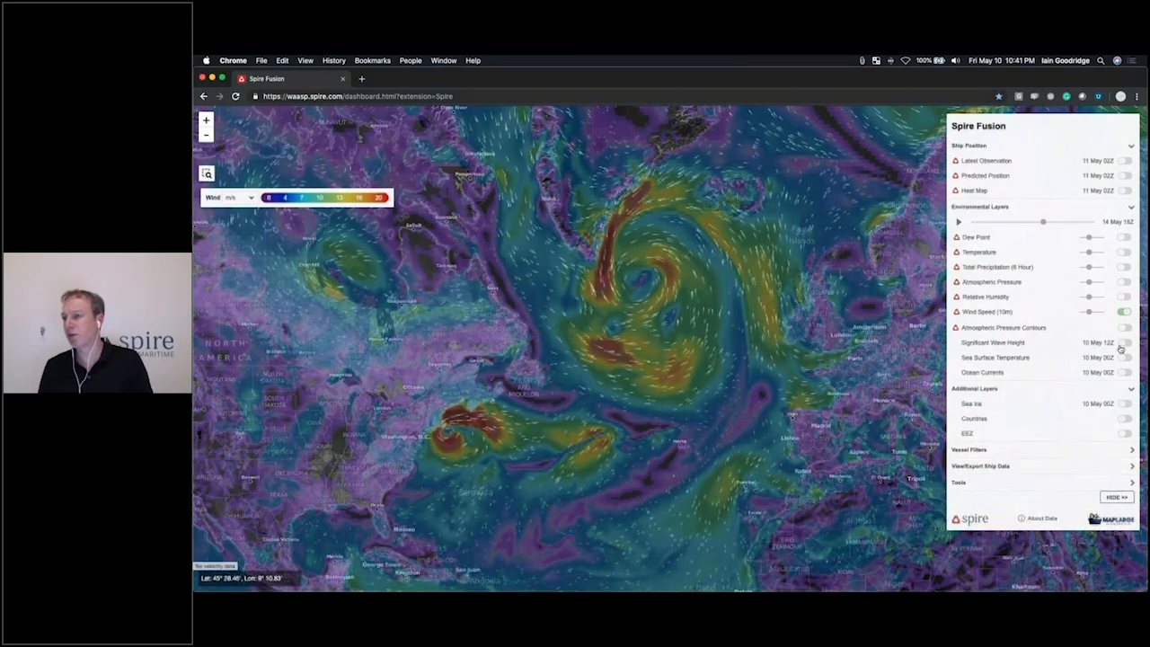
pyautogui.click(1122, 310)
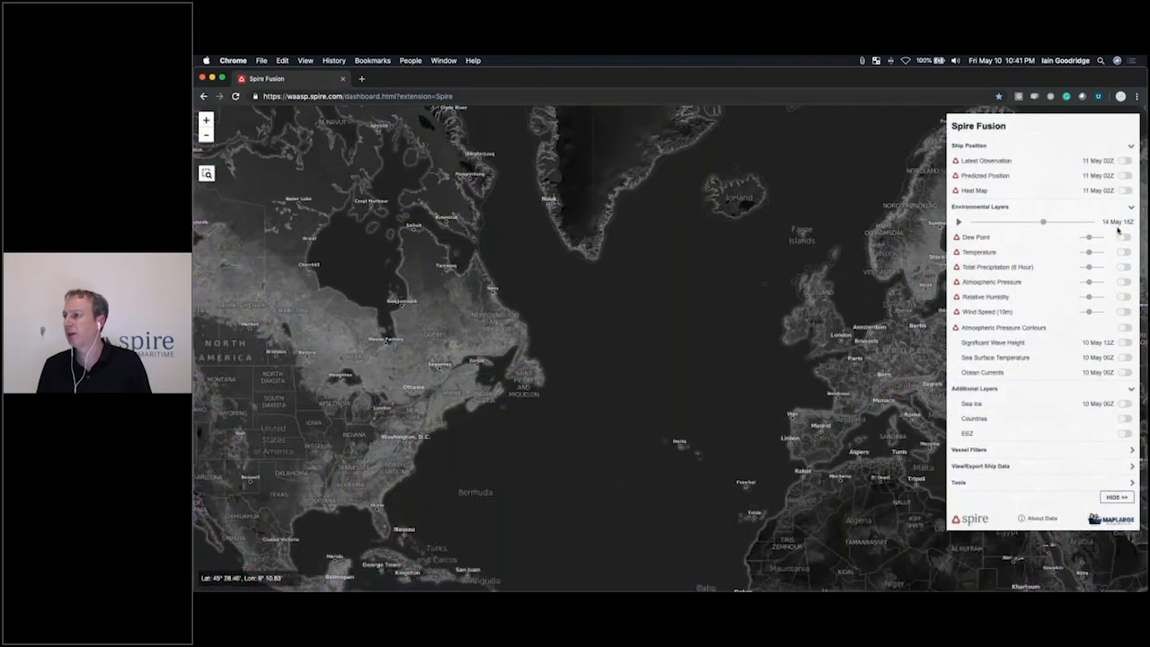
# - Set vessel filters to color by Gross Tonnage and show only Cargo ship types
pyautogui.click(1131, 206)
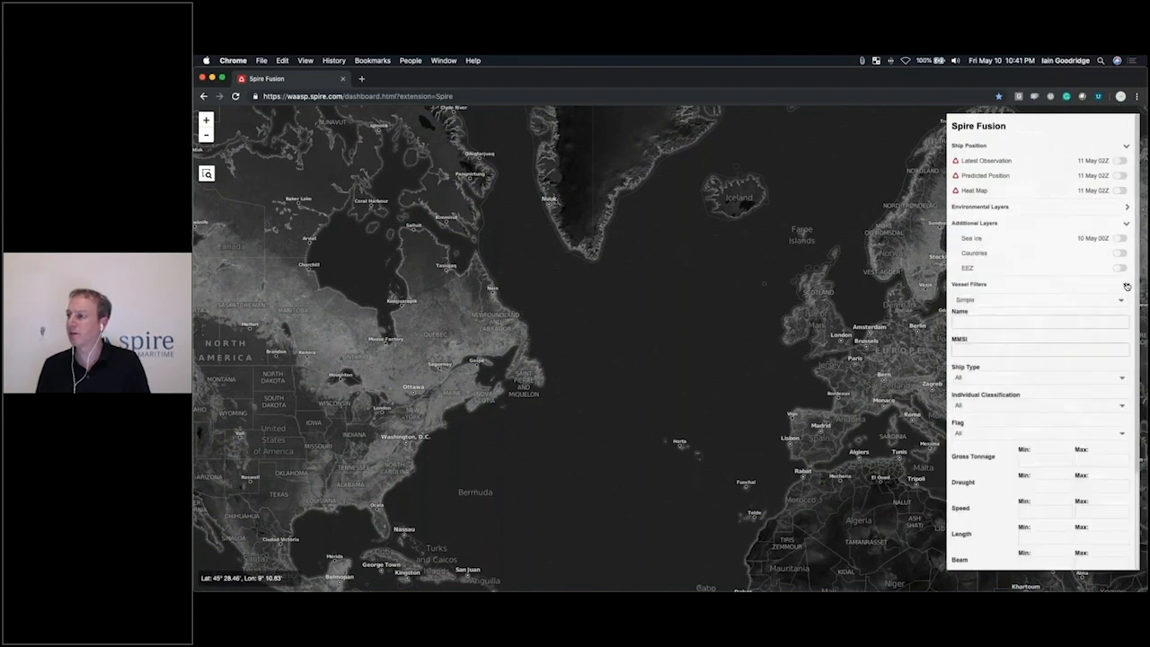
pyautogui.scroll(-3)
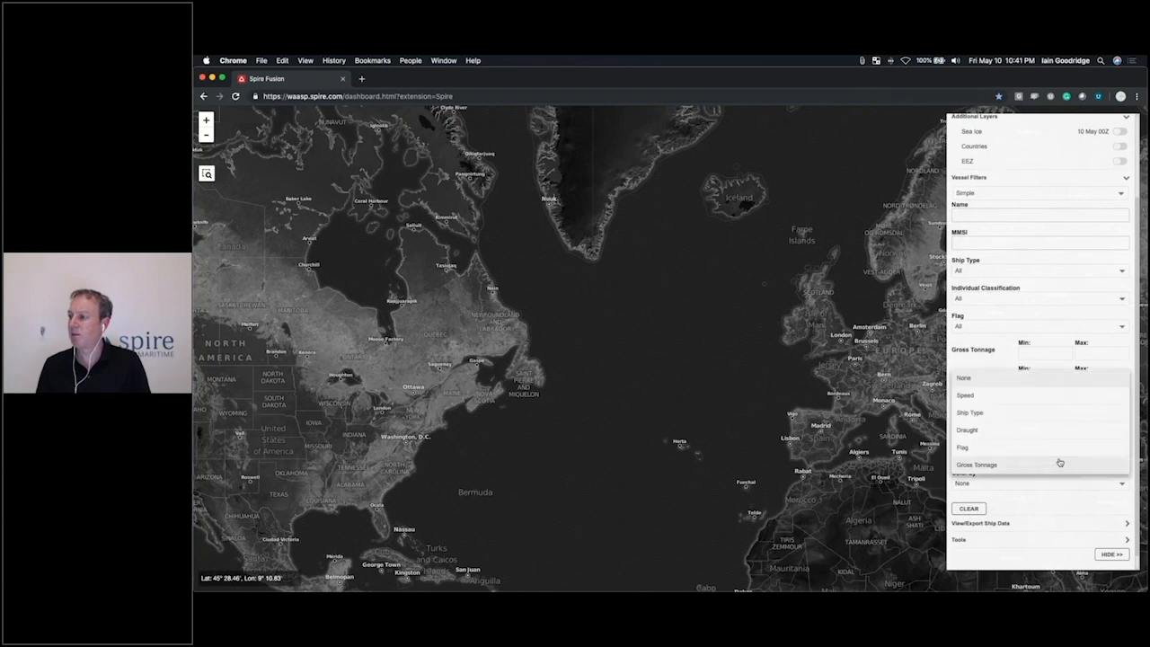
pyautogui.click(976, 465)
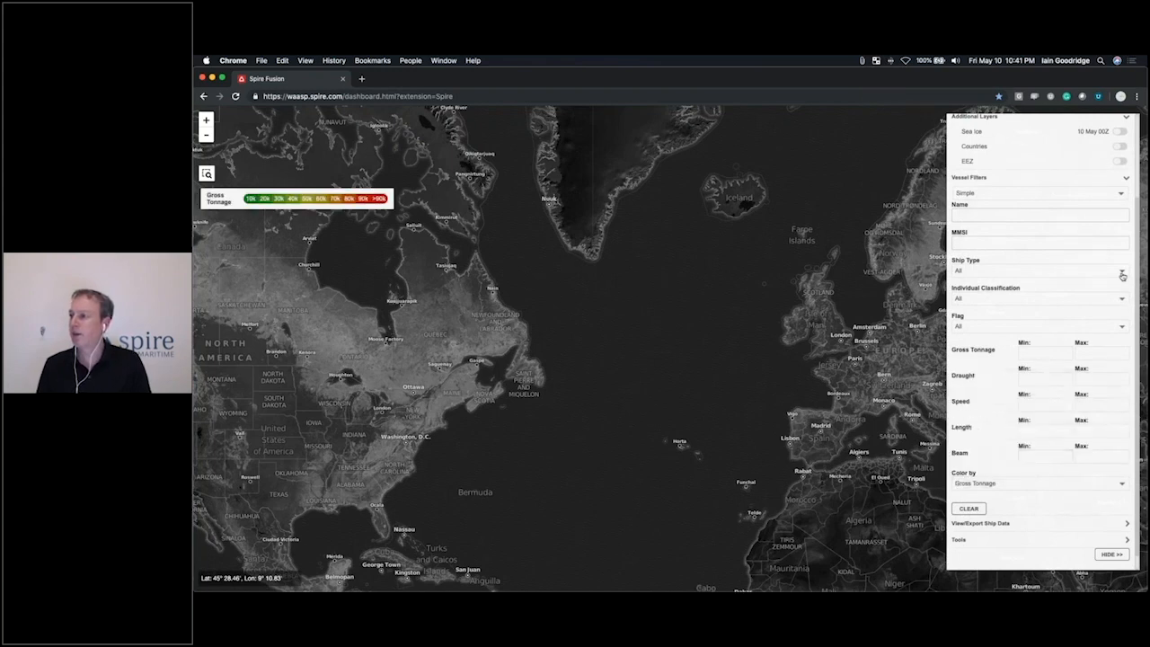
pyautogui.click(1038, 270)
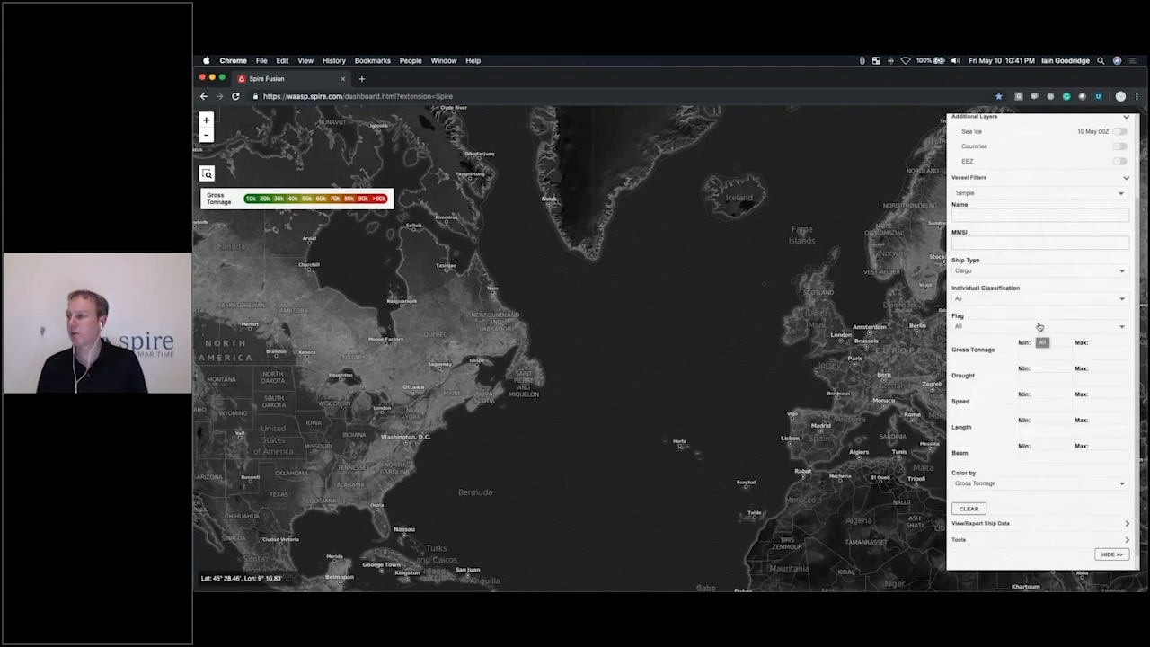
pyautogui.click(1039, 270)
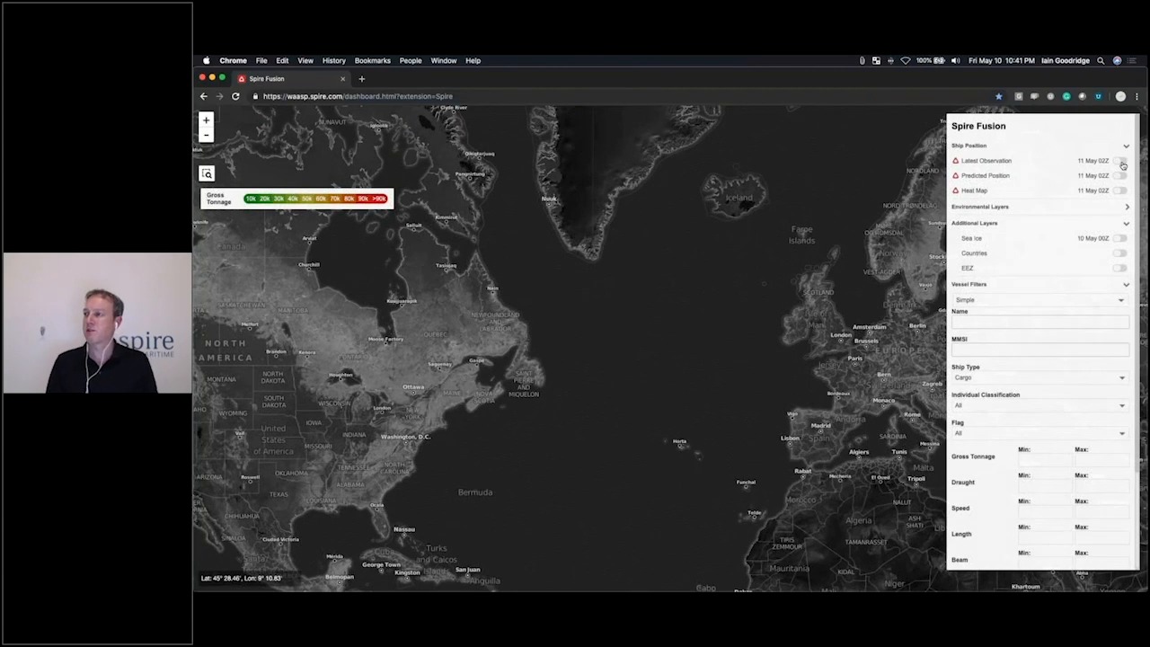
# - Show Latest Observation ship positions and pan the map onto the central North Atlantic
pyautogui.click(1120, 161)
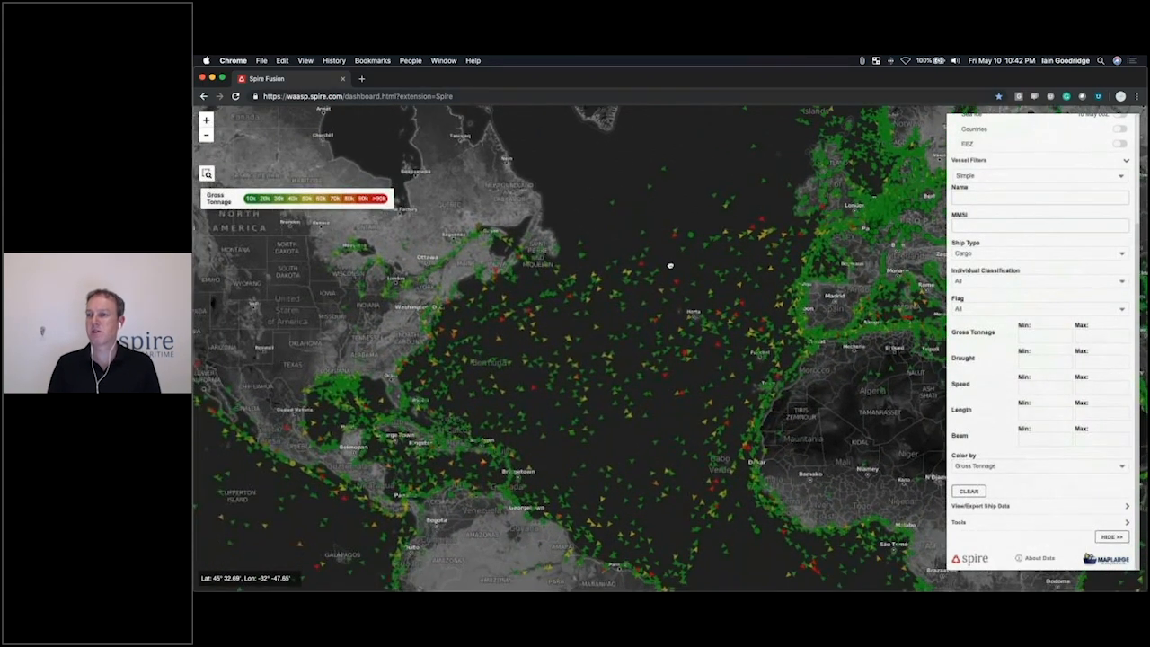
pyautogui.moveTo(669, 266); pyautogui.dragTo(578, 250)
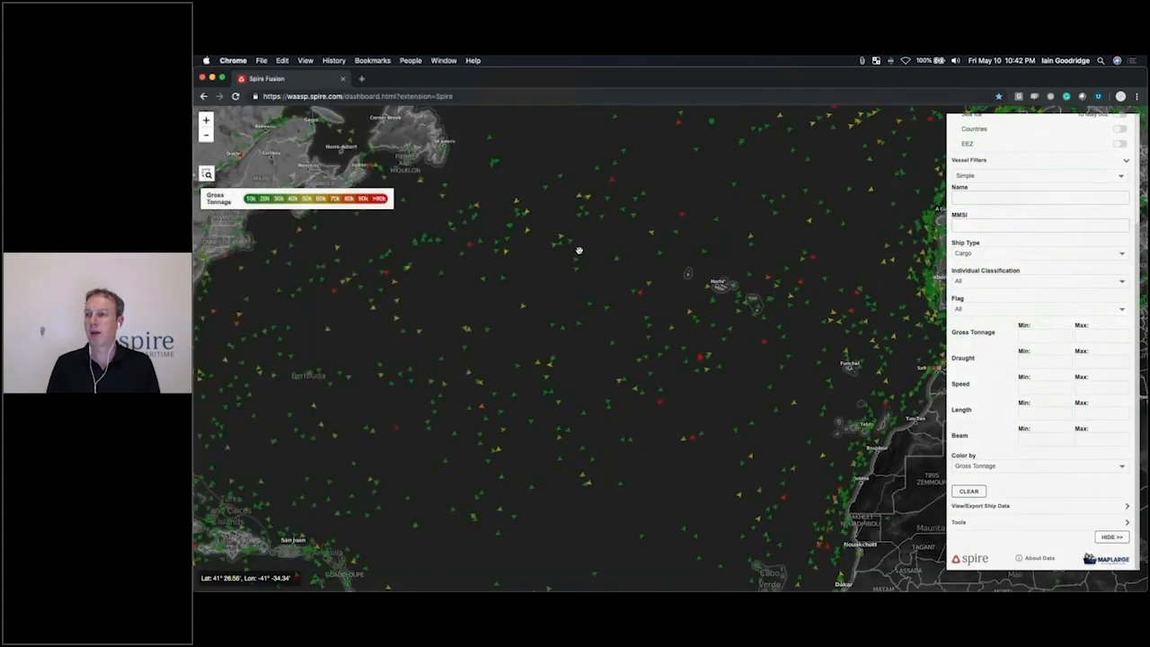